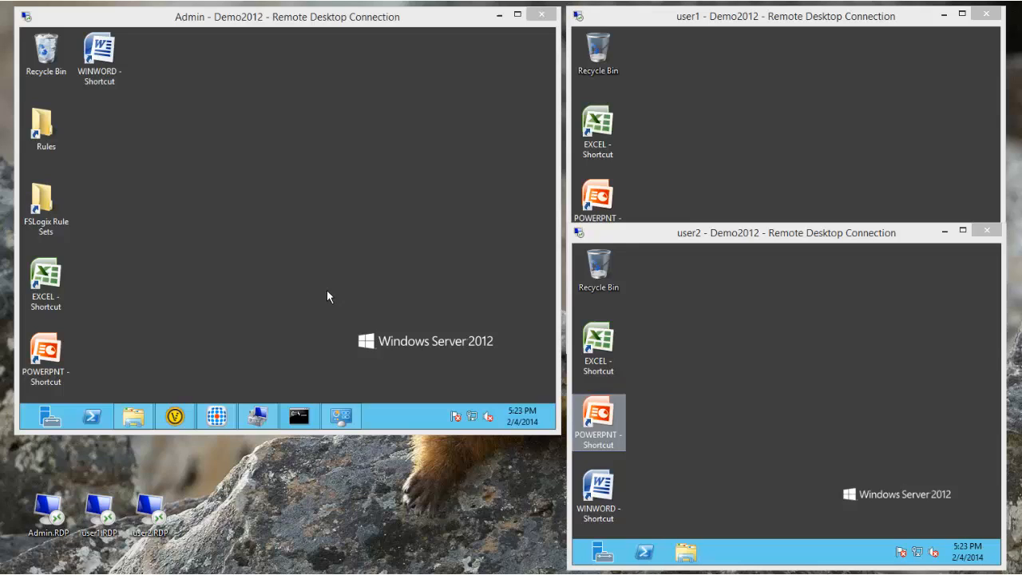
mouse_move(488, 361)
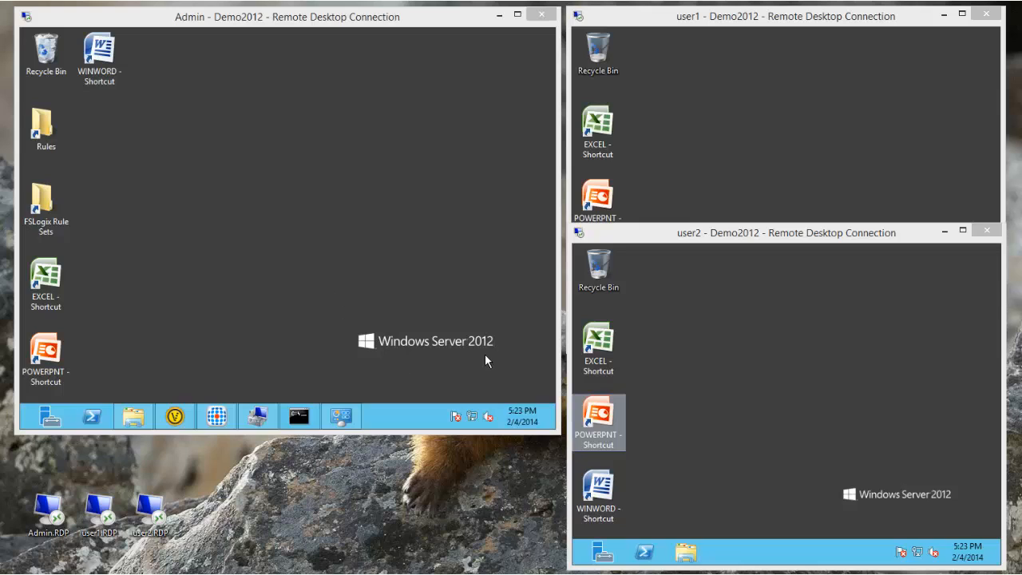
mouse_move(289, 363)
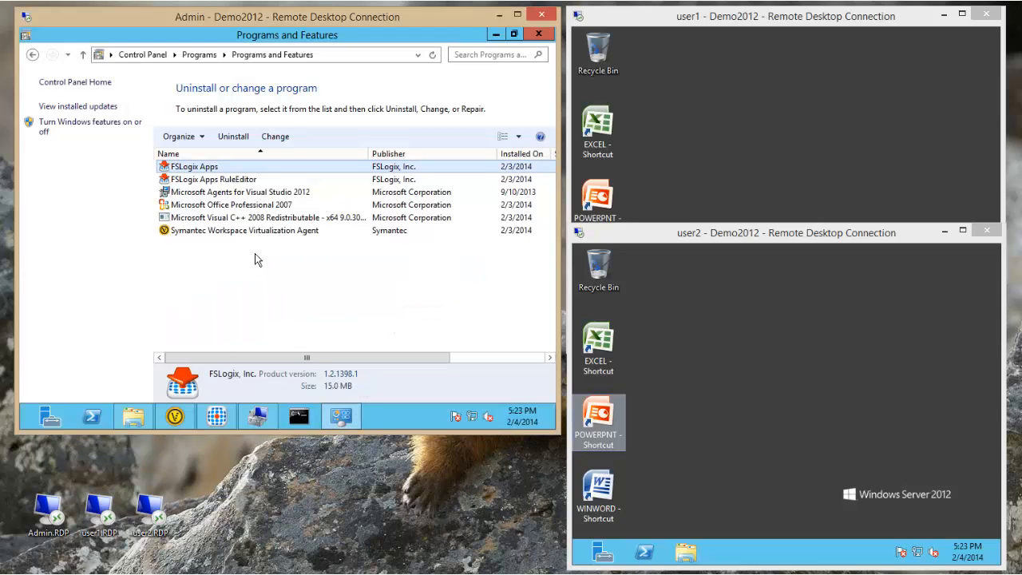
Return to the virtualization layer list and look over the MS Office 2007 rule set.
click(242, 230)
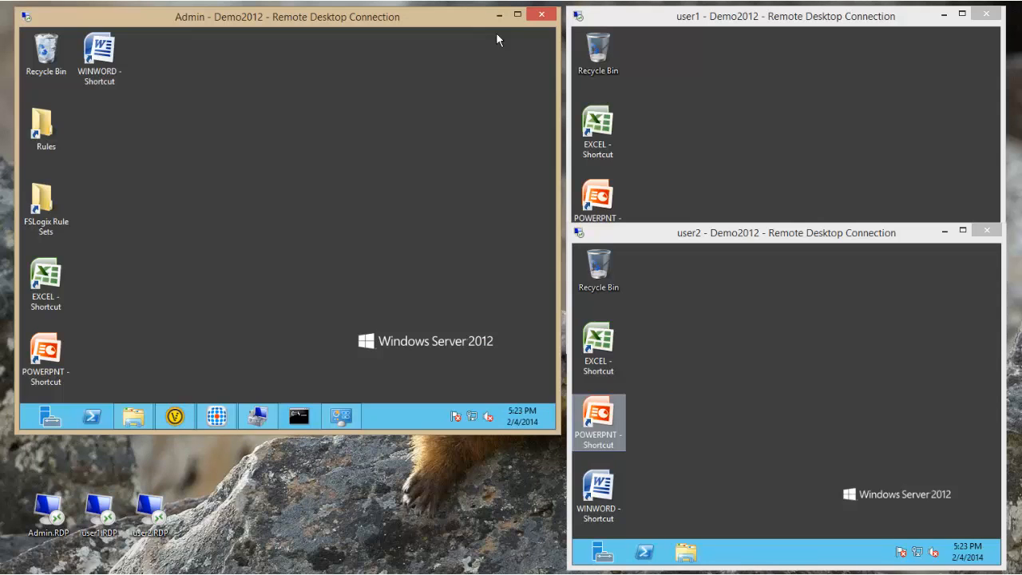
click(175, 416)
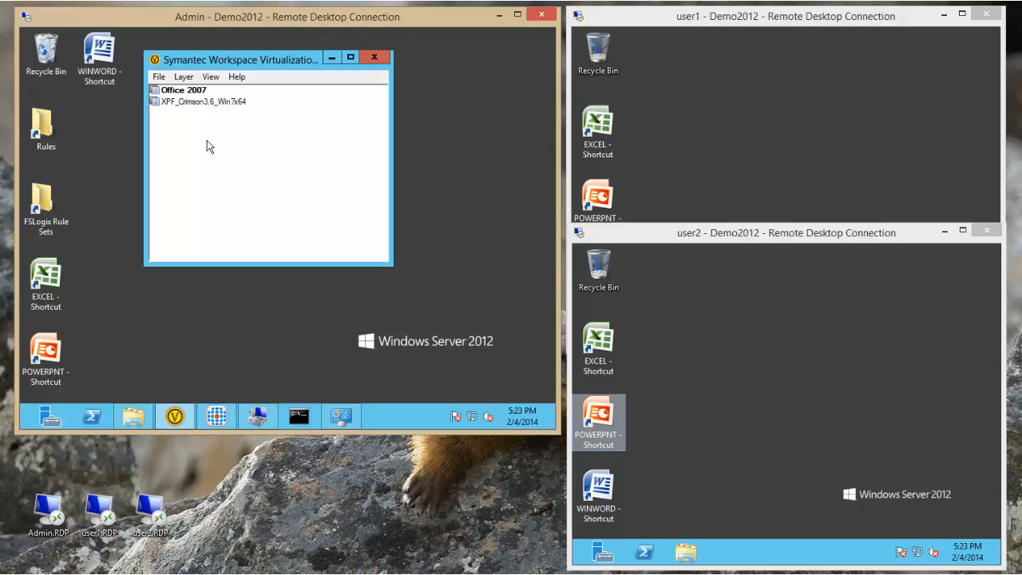
mouse_move(198, 118)
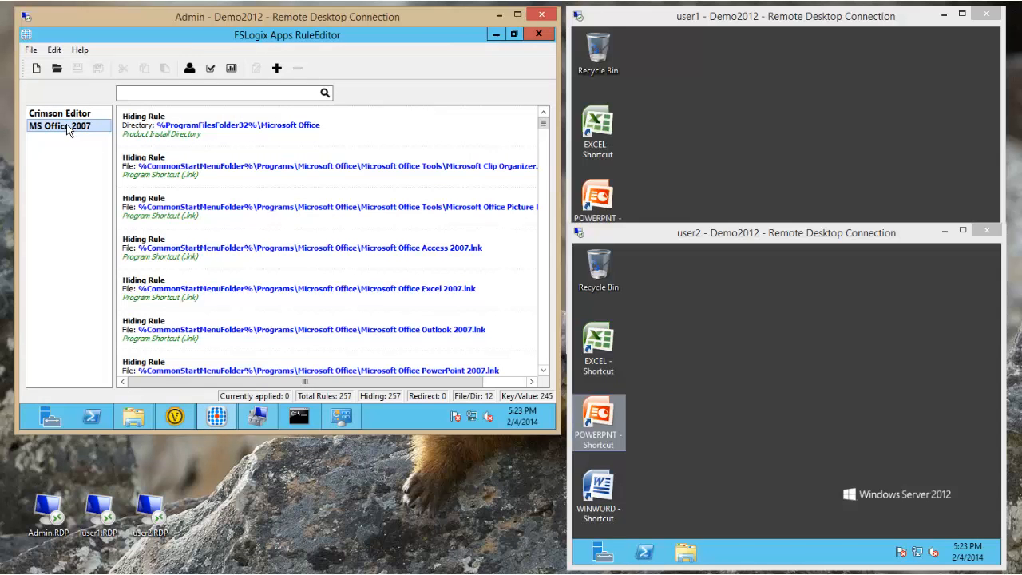
click(59, 112)
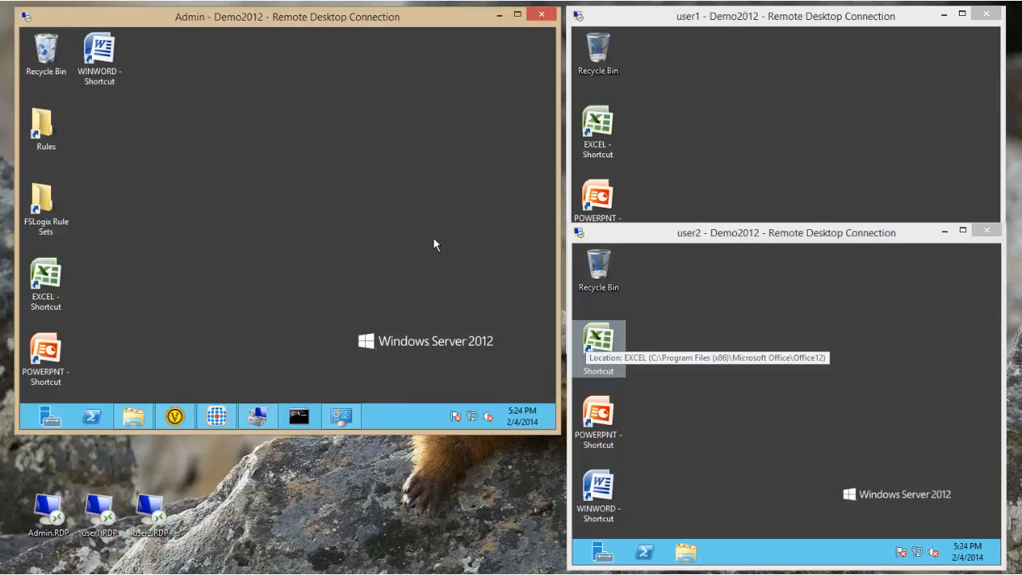
Check the members of the Crimson Users group in Local Users and Groups without changes.
click(258, 415)
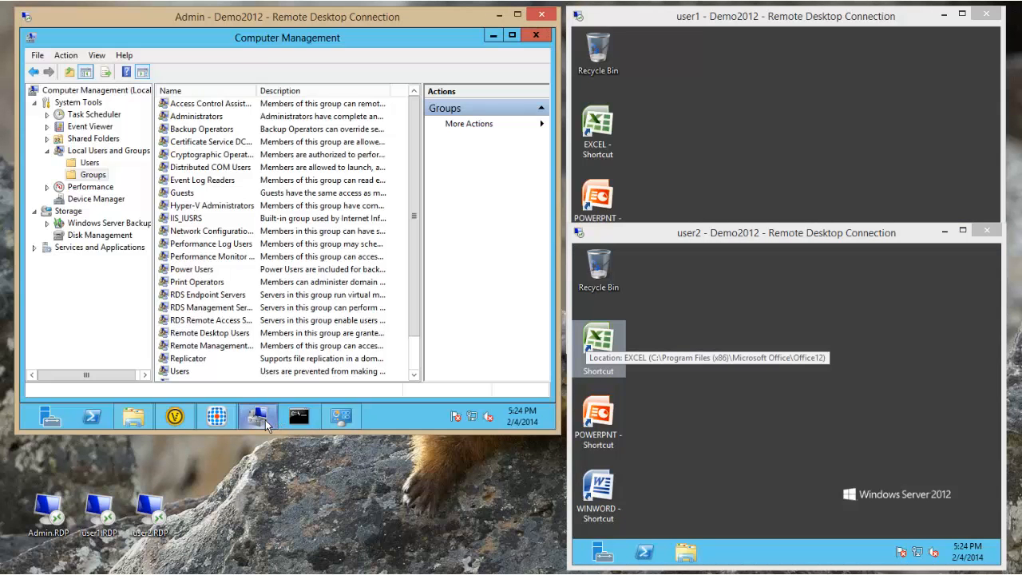
scroll(down, 3)
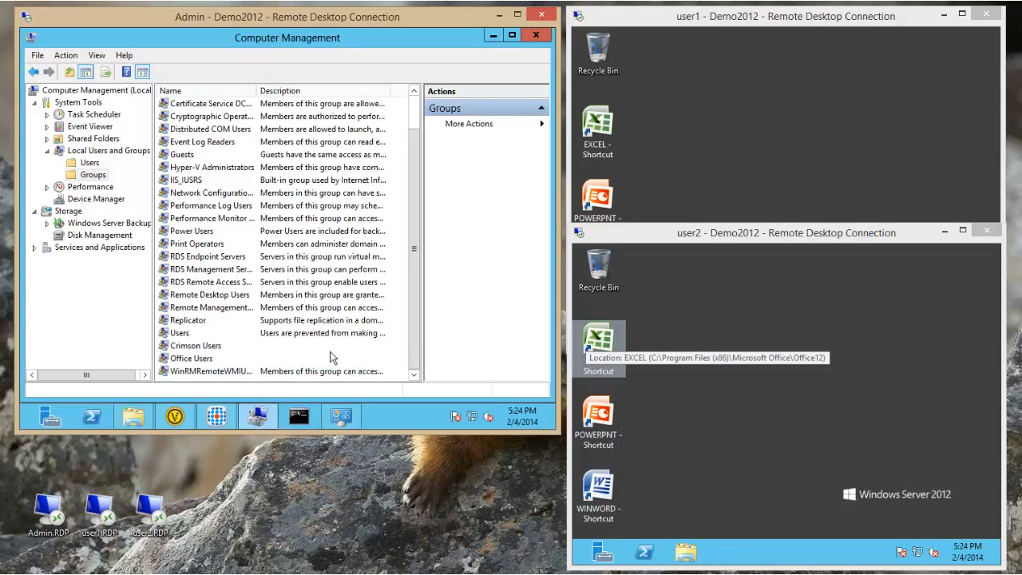
double_click(192, 358)
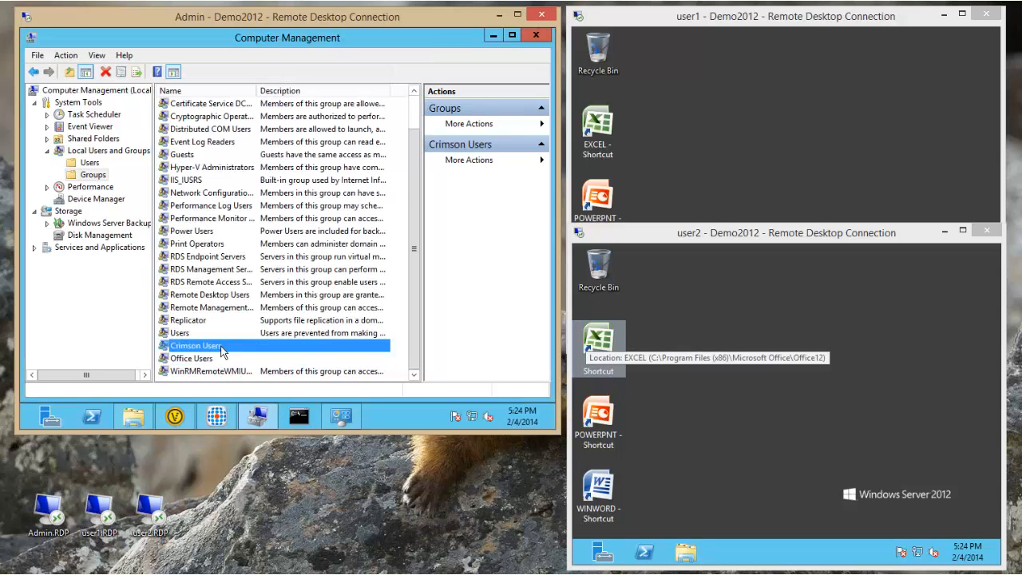
double_click(195, 345)
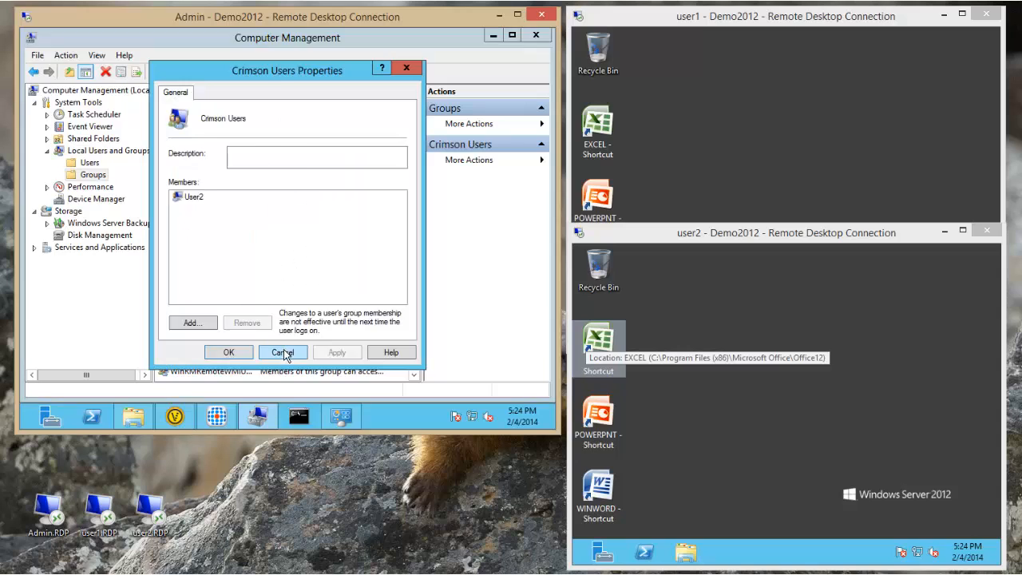
click(283, 353)
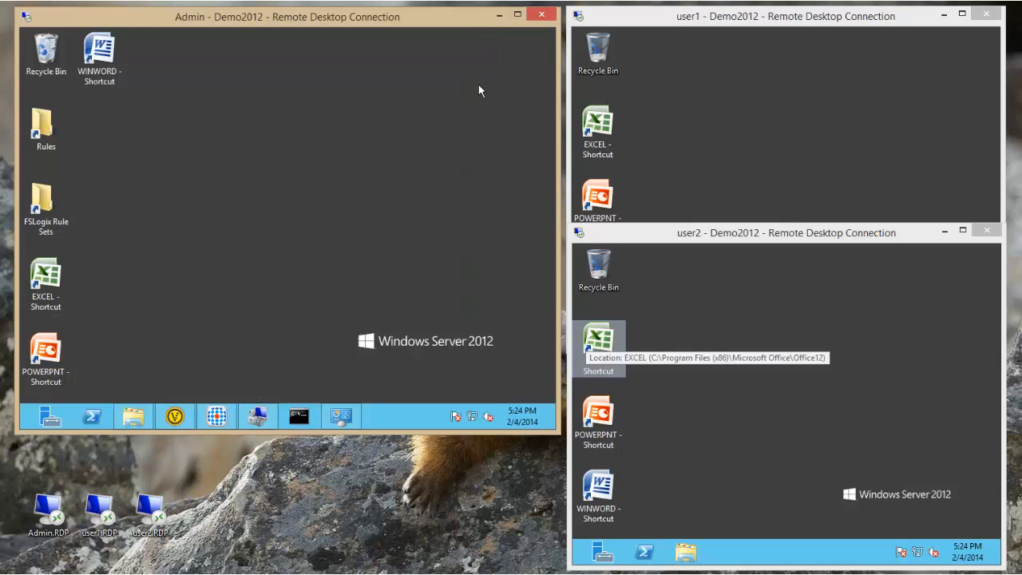
mouse_move(375, 256)
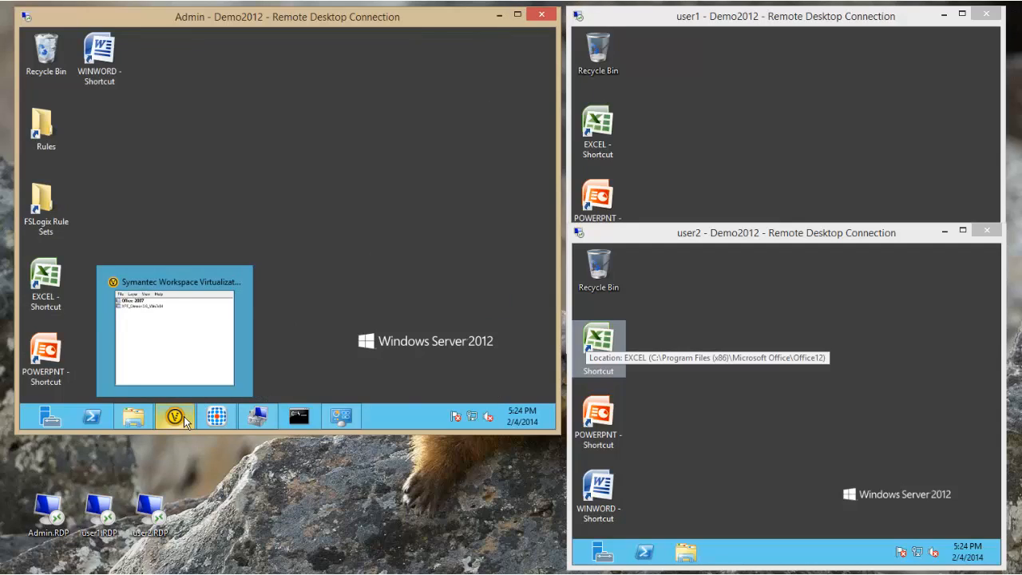
Restore the Symantec Workspace Virtualization window listing the Office 2007 and XPF_Dimon layers.
click(175, 415)
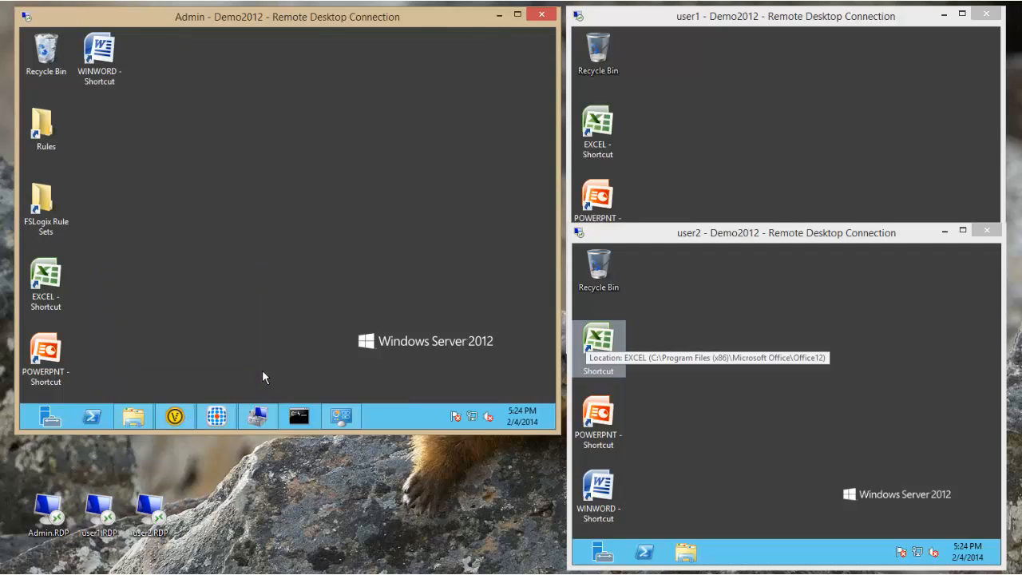
click(175, 415)
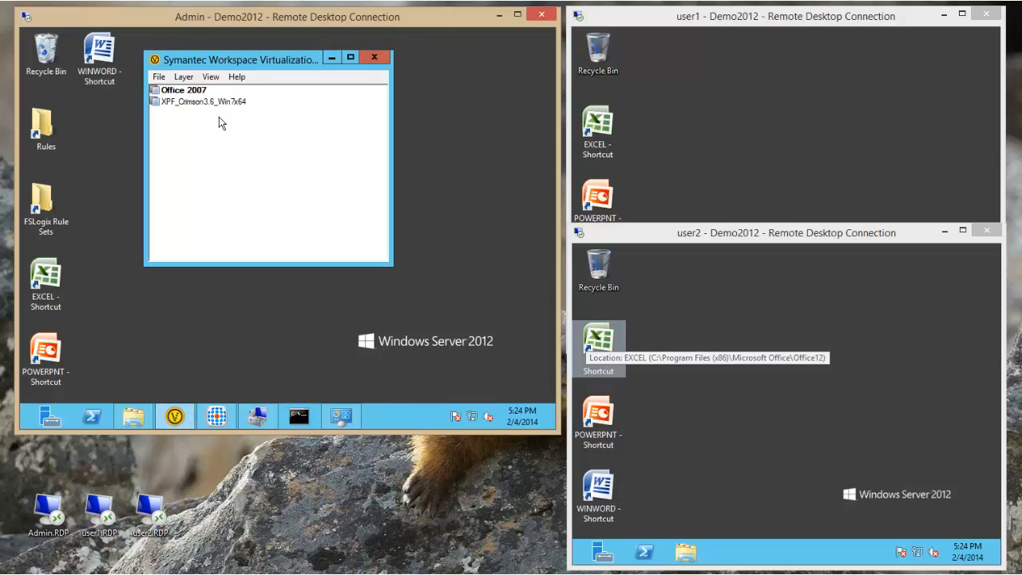
mouse_move(214, 131)
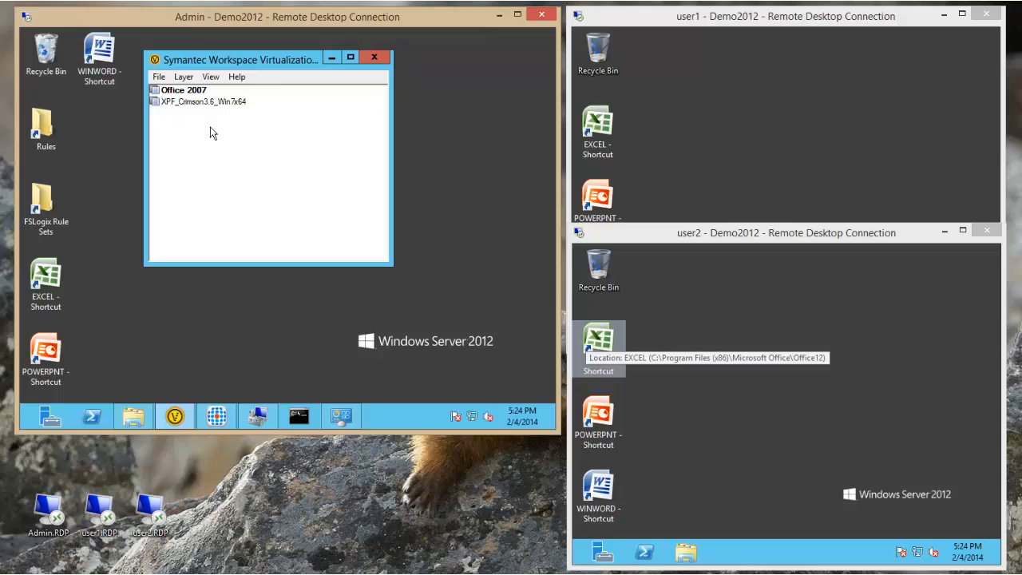
mouse_move(209, 128)
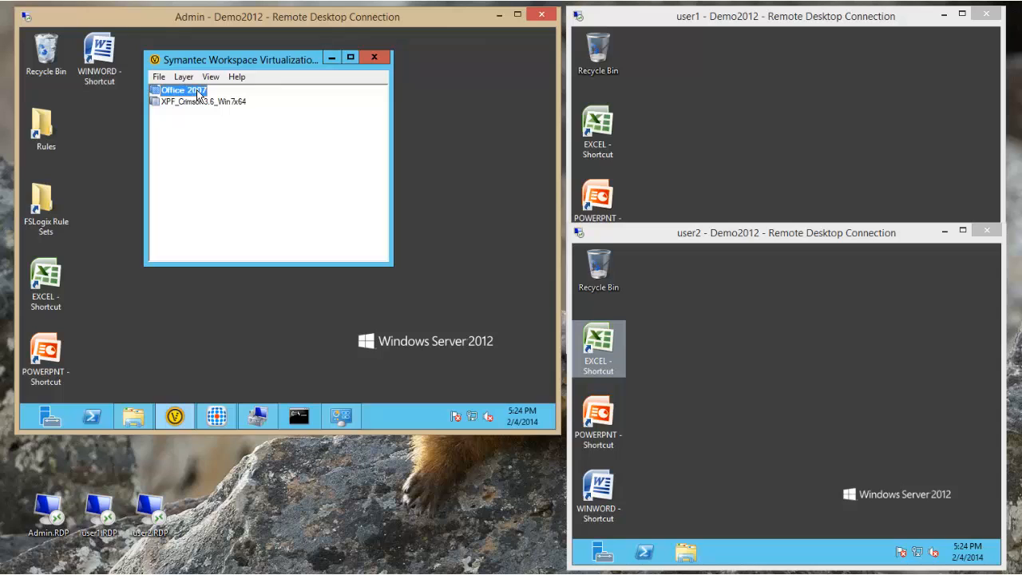
mouse_move(179, 189)
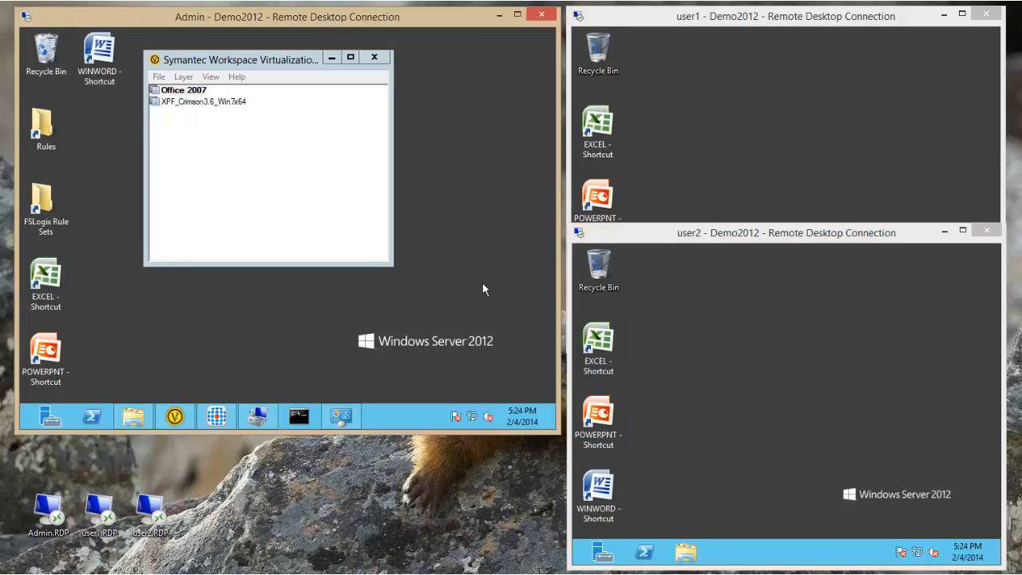
Review the MS Office 2007 rule set assignments (Everyone applies, Office Users not) and minimize RuleEditor.
click(215, 415)
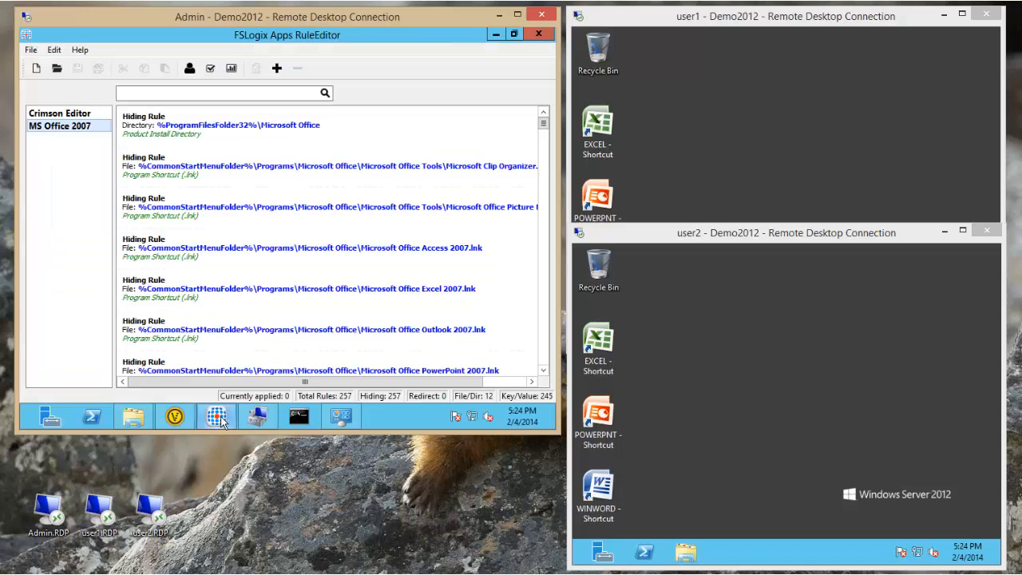
mouse_move(188, 67)
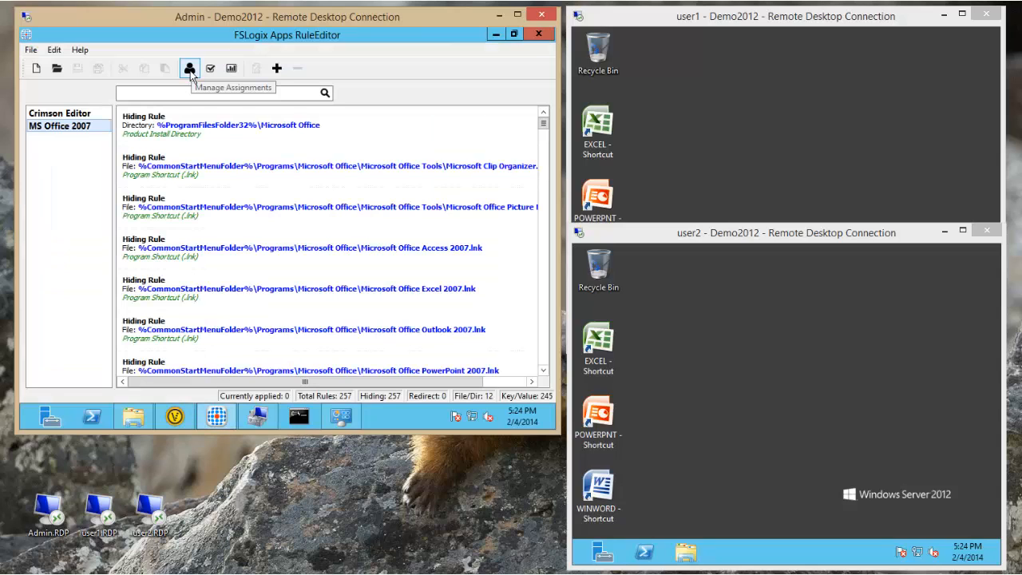
click(190, 67)
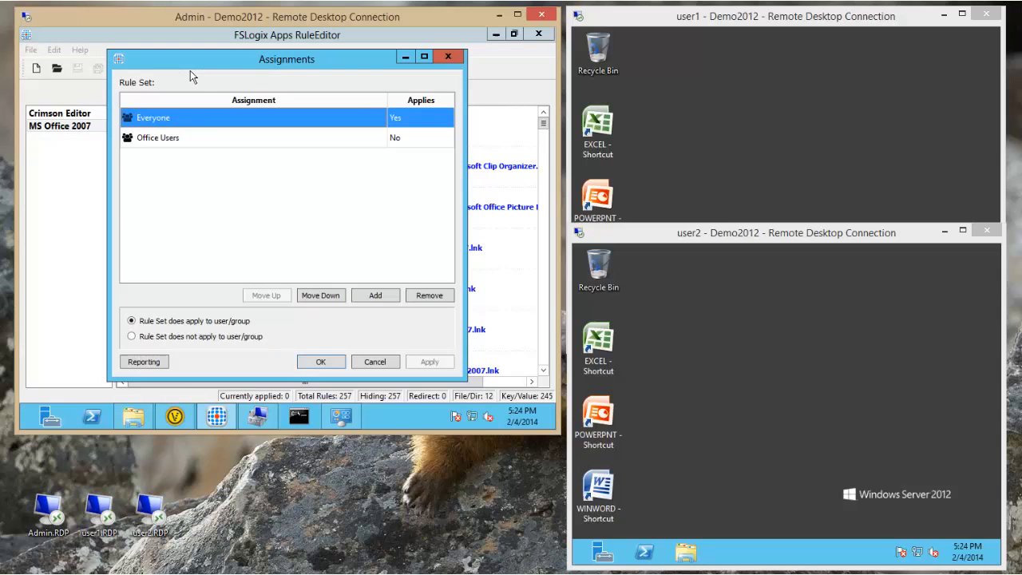
mouse_move(279, 242)
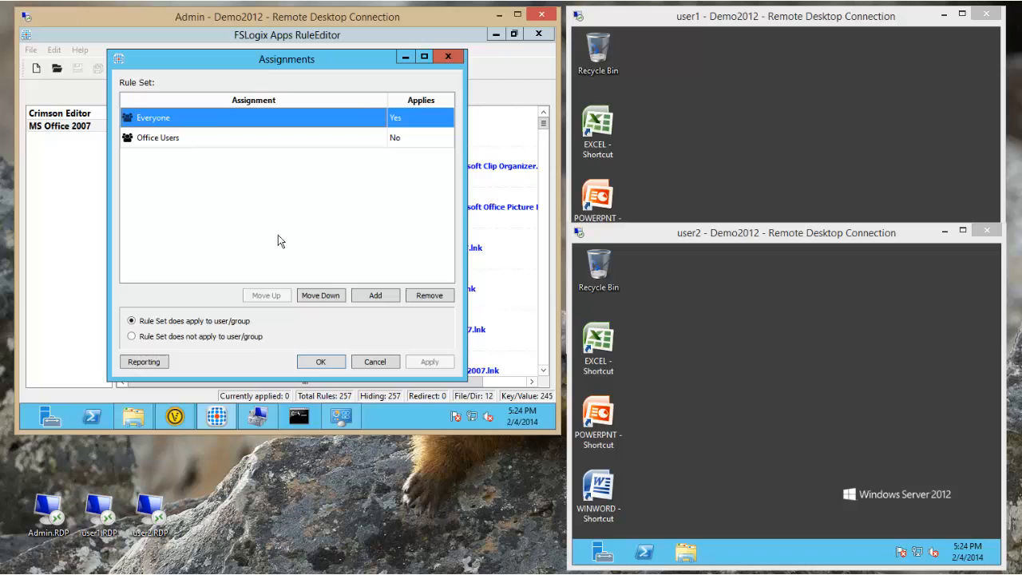
mouse_move(414, 126)
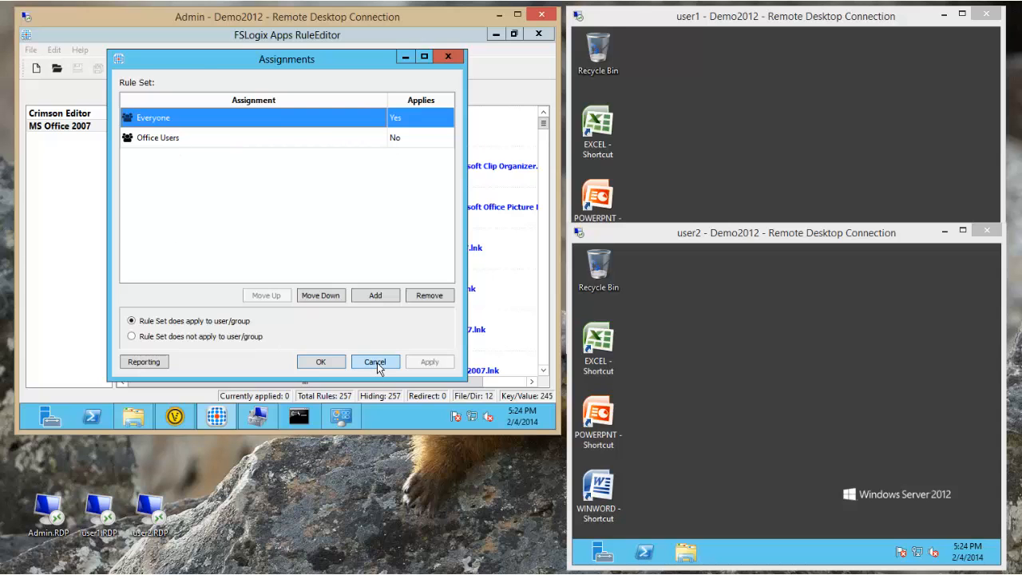
click(374, 361)
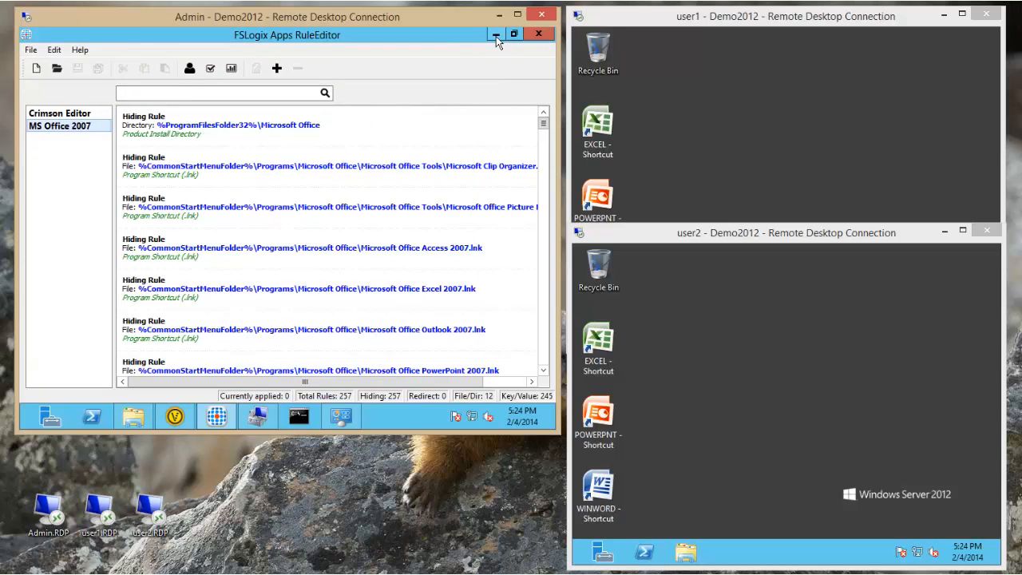
click(495, 35)
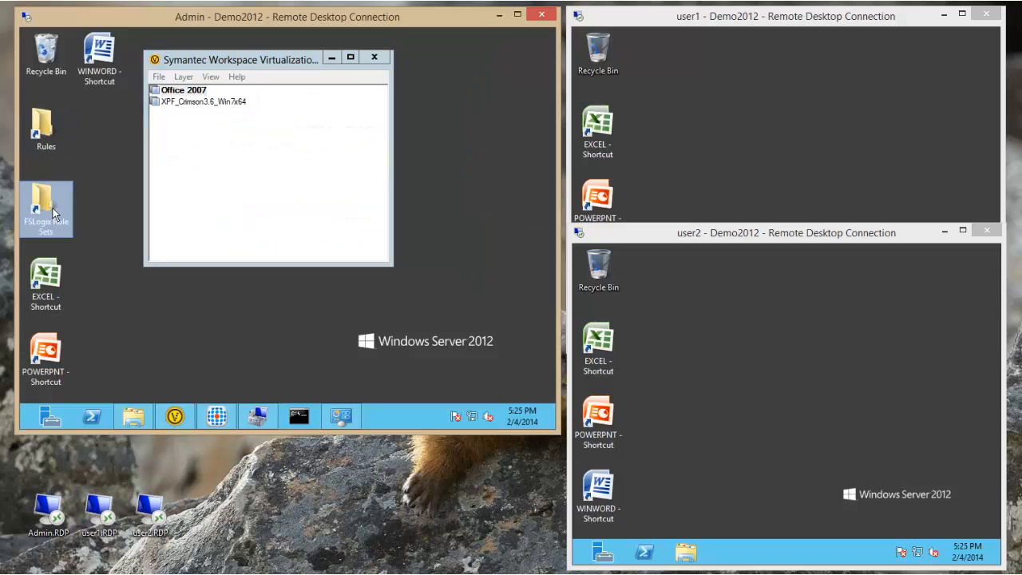
Check the FSLogix Rule Sets folder and that Program Files (x86) has no Microsoft Office folder, then close it.
double_click(44, 204)
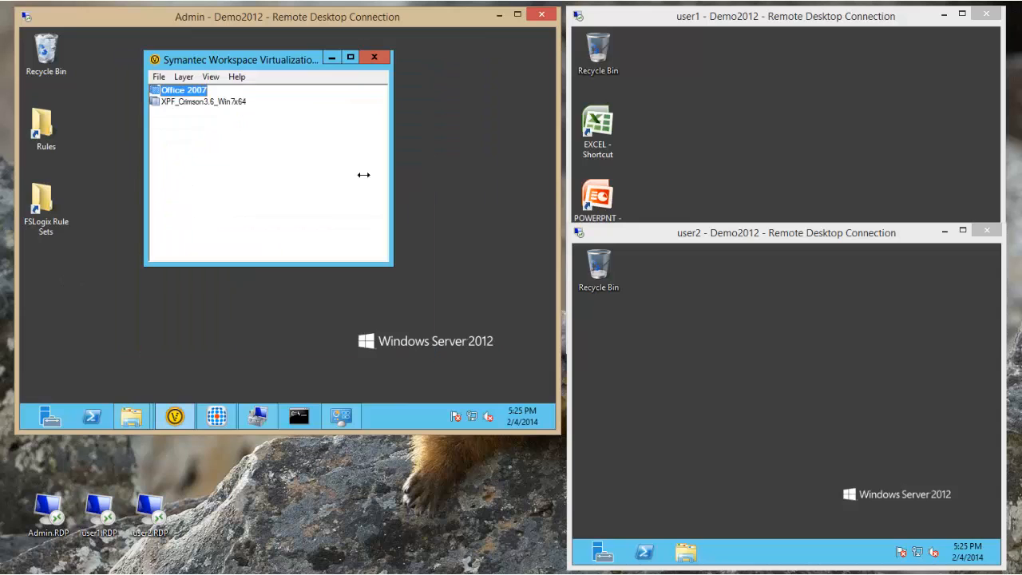
mouse_move(131, 416)
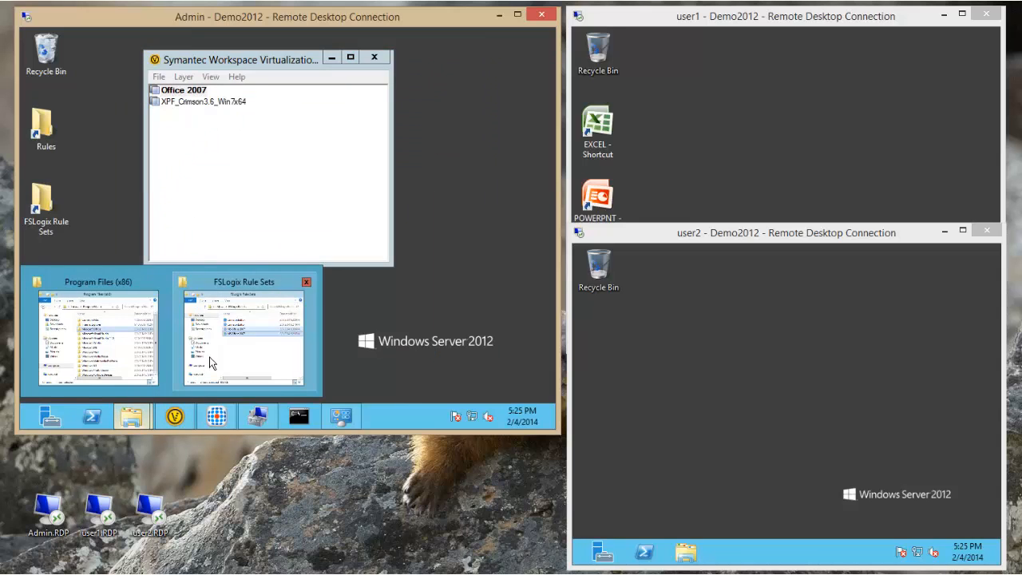
click(97, 330)
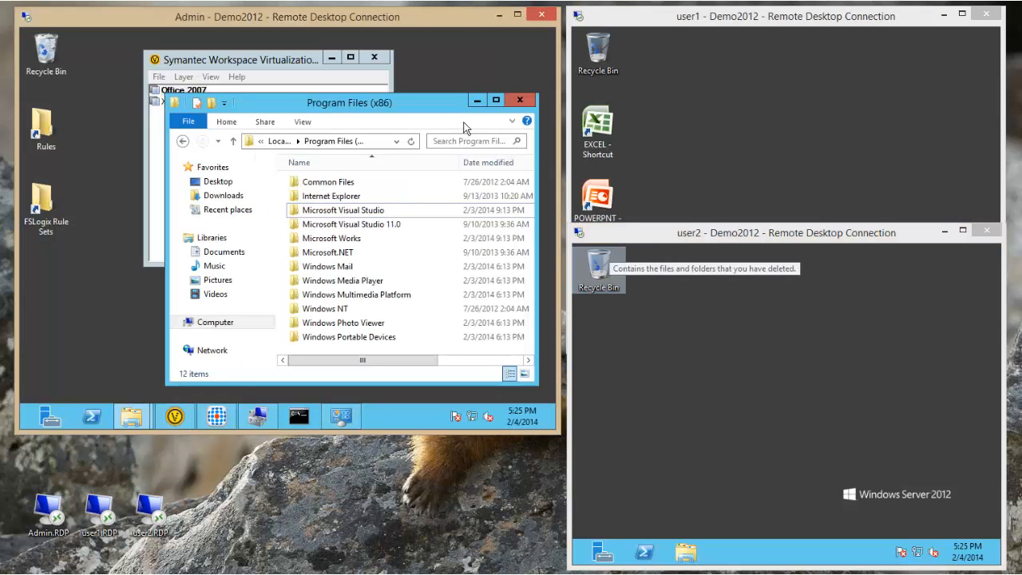
click(521, 99)
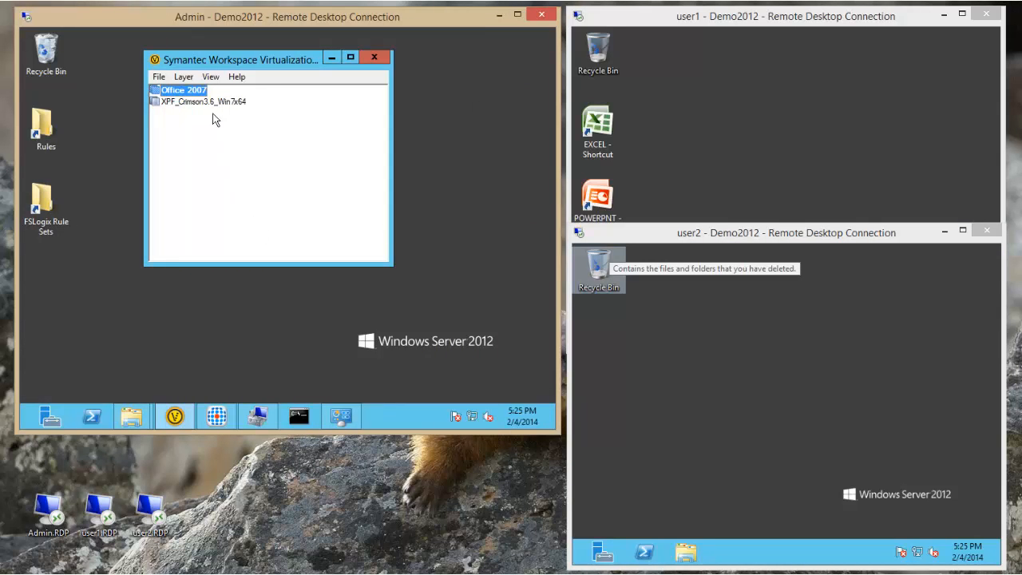
click(203, 102)
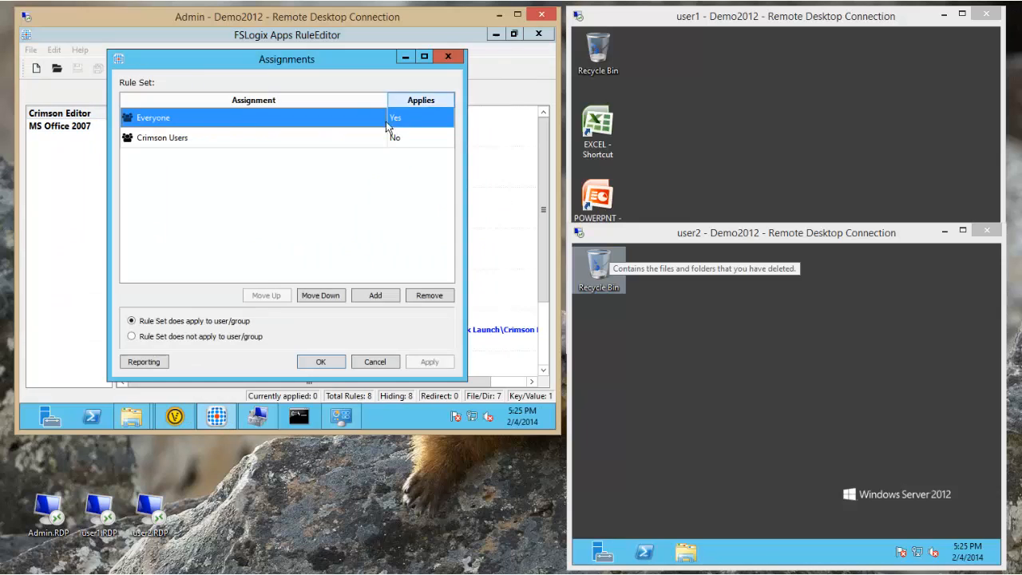
mouse_move(195, 266)
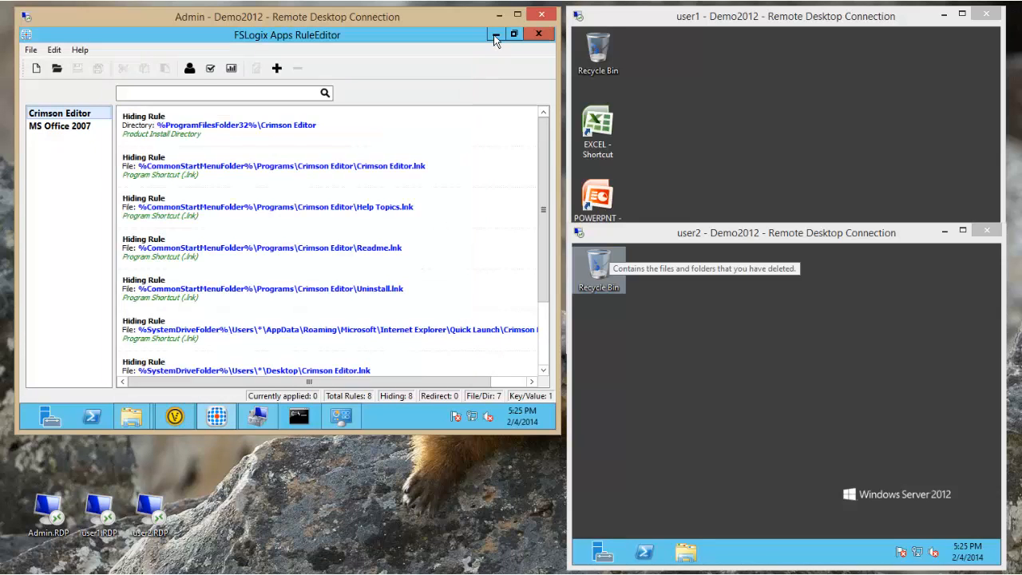
click(495, 35)
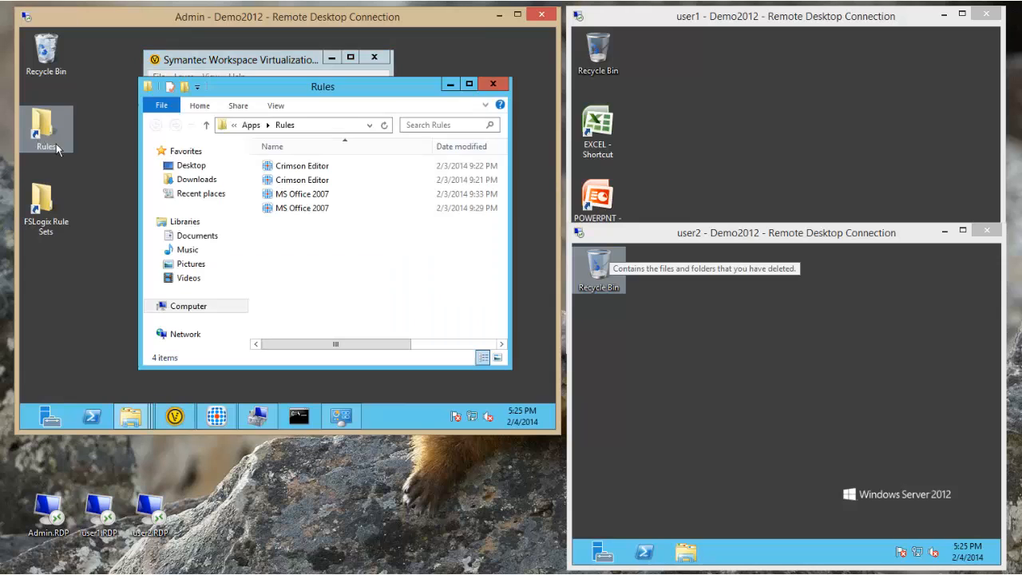
mouse_move(319, 179)
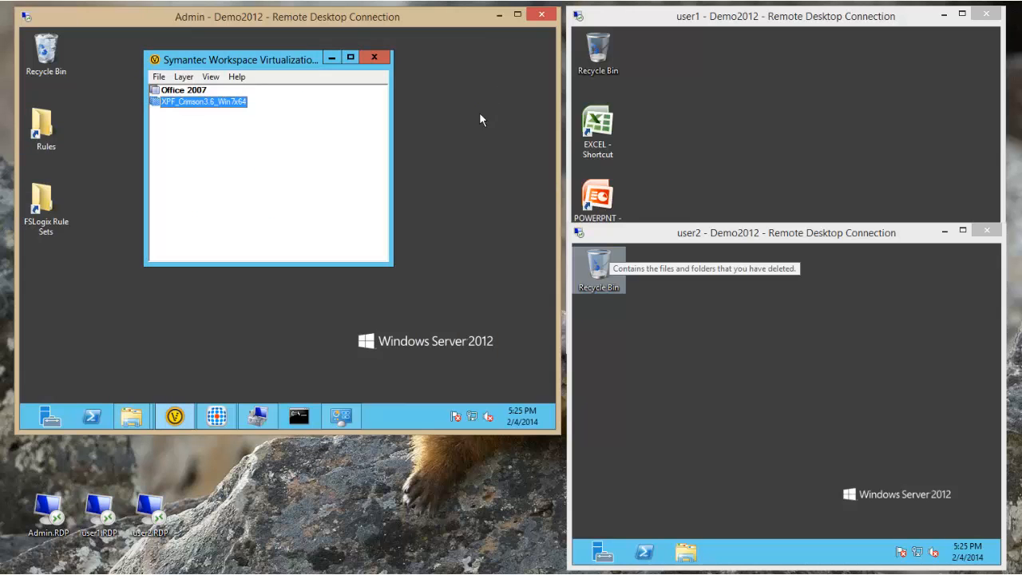
Activate the XPF_Crimson layer so the Crimson Editor shortcut appears on user2's desktop.
right_click(201, 102)
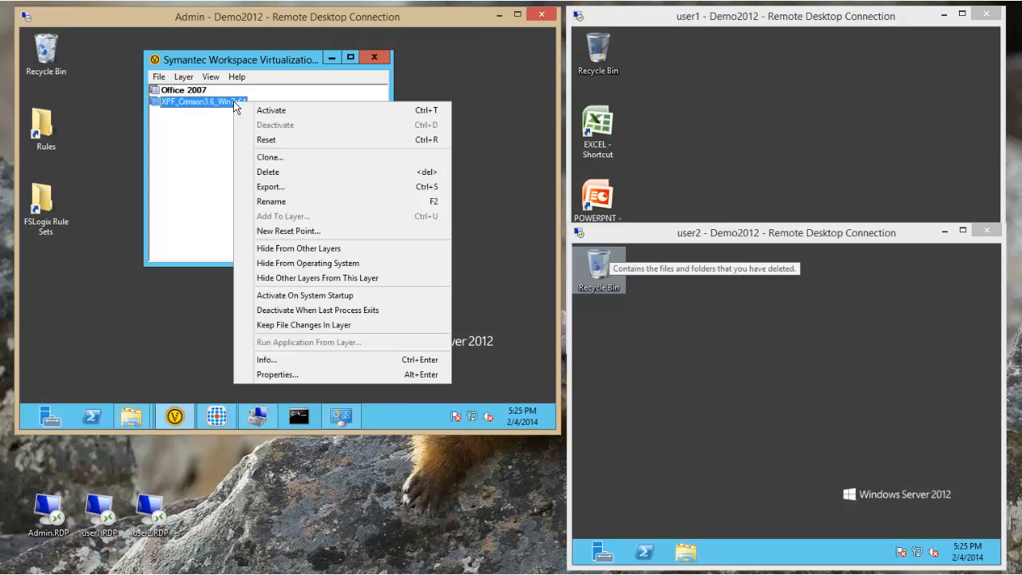
click(269, 113)
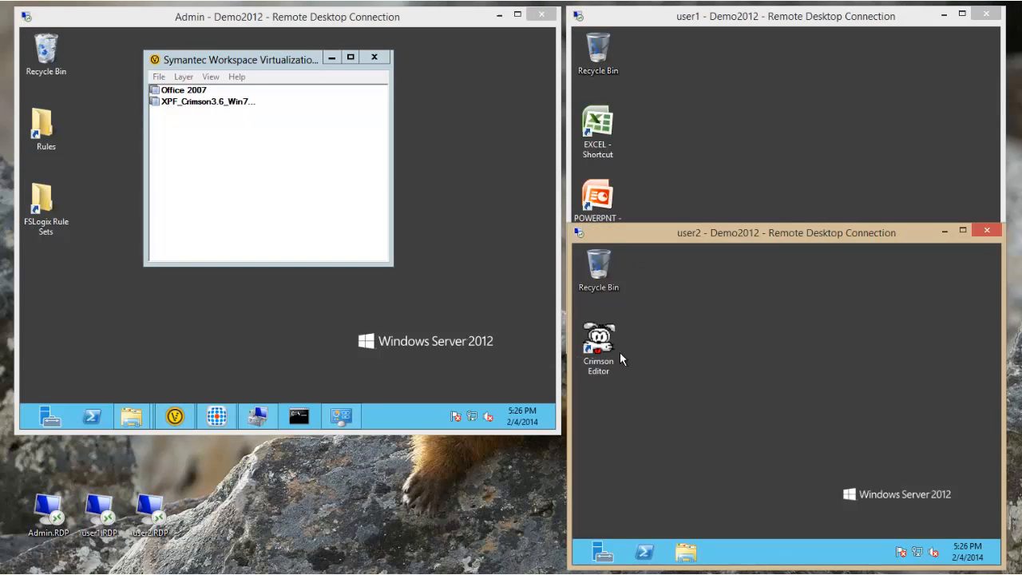
click(597, 349)
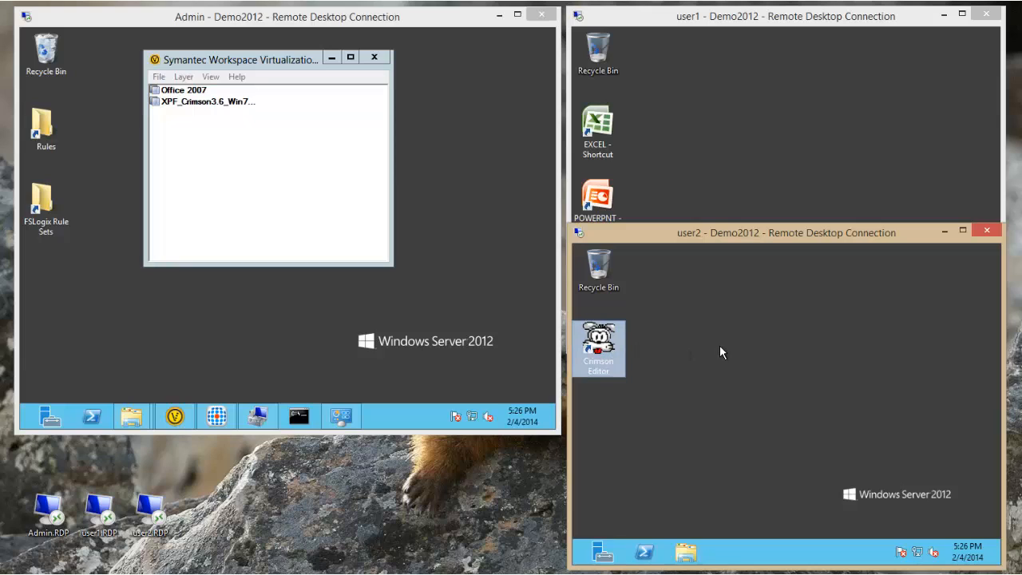
mouse_move(696, 246)
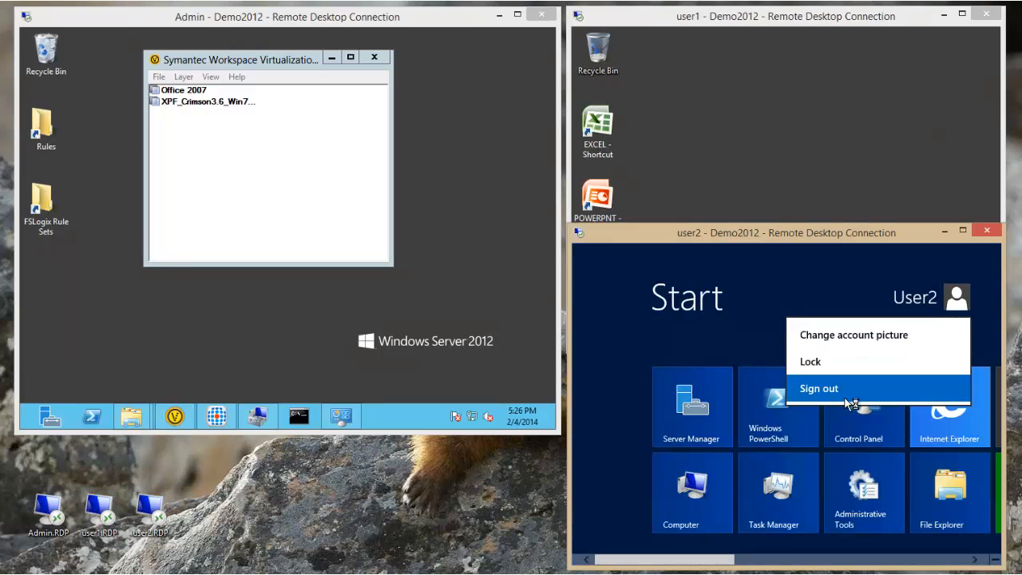
Sign user2 out and confirm in Computer Management that Office Users contains User1.
click(817, 388)
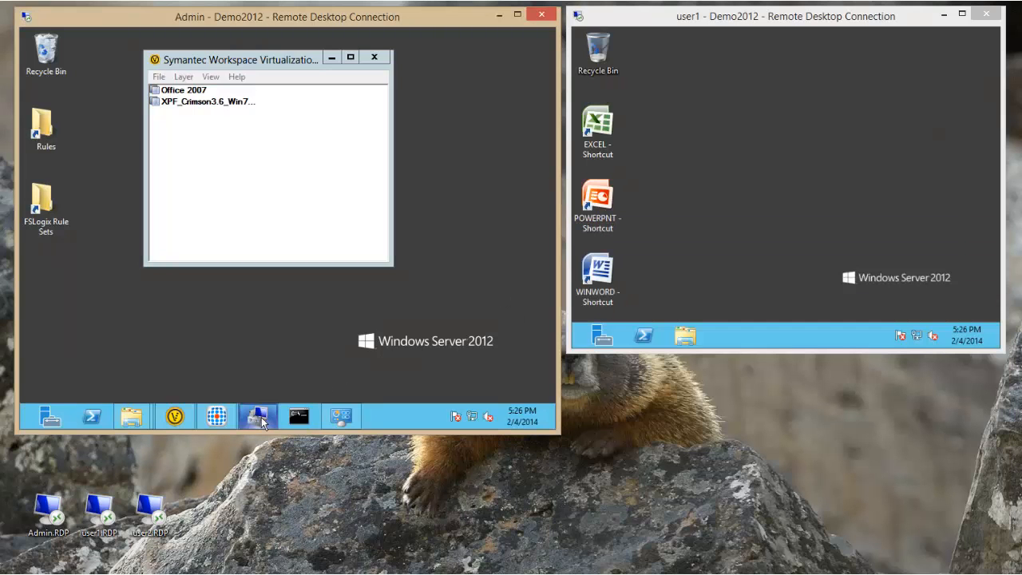
click(257, 415)
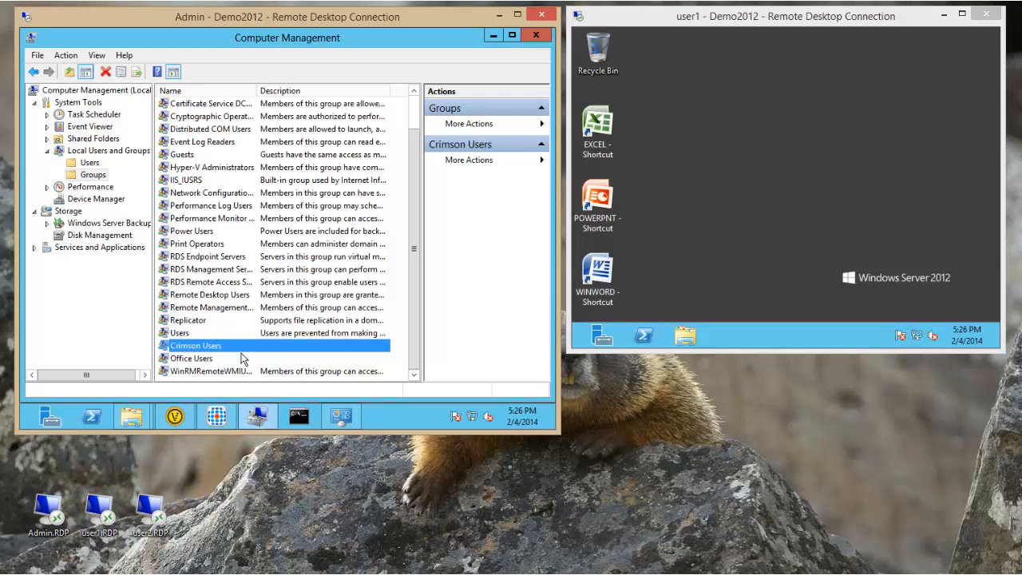
double_click(190, 358)
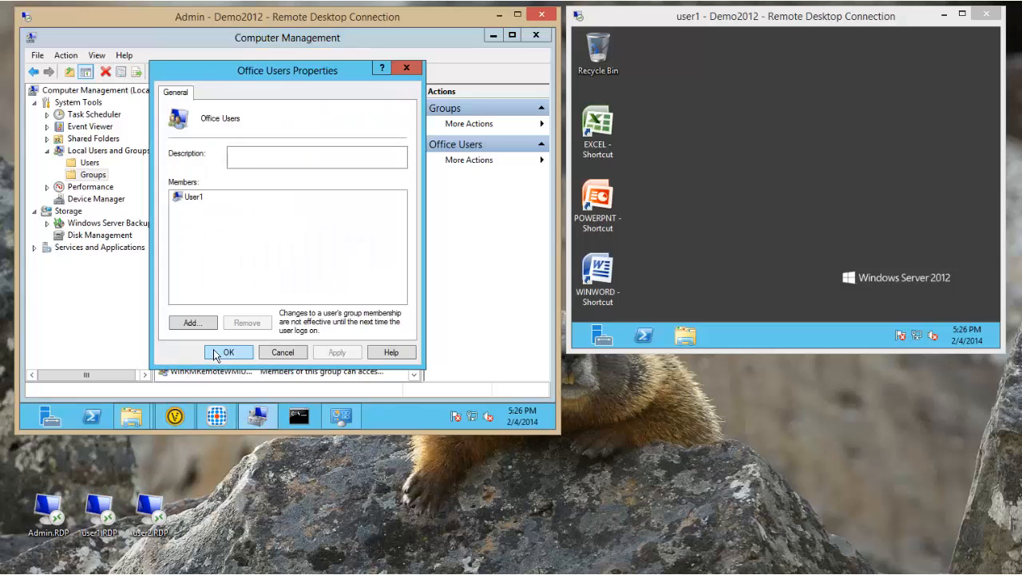
click(192, 323)
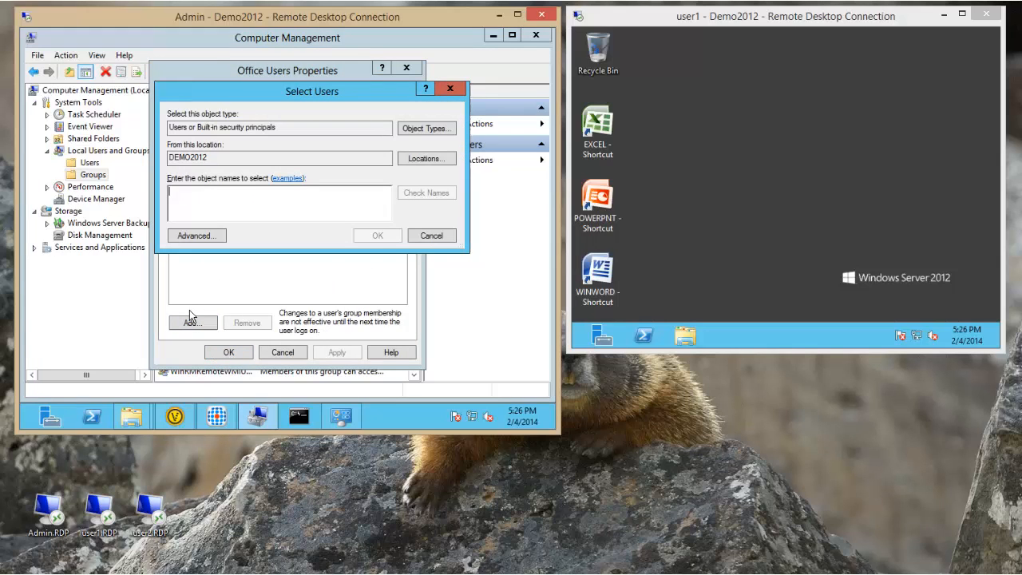
click(377, 235)
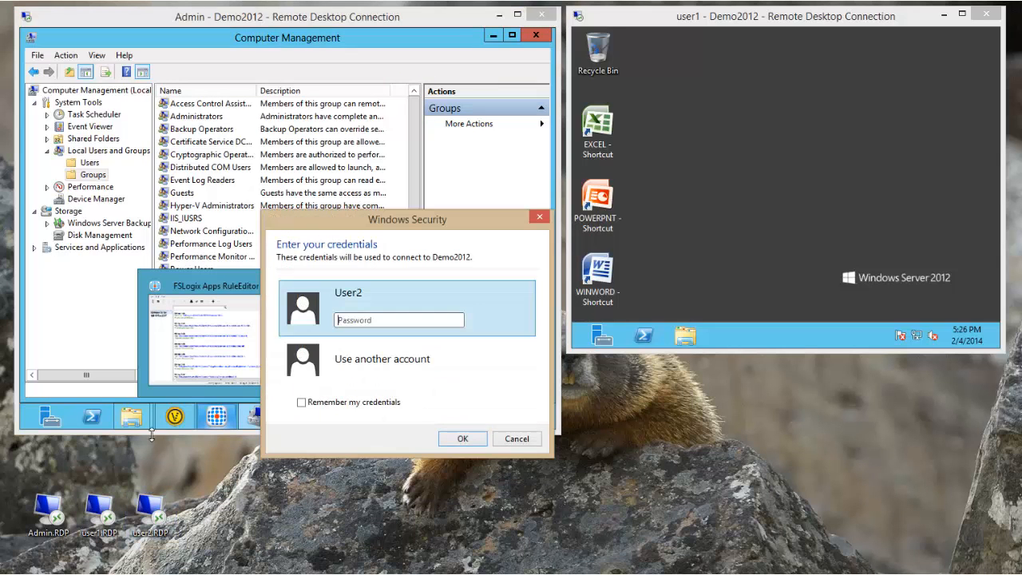
Sign user2 back in with its password, showing Crimson Editor plus Office shortcuts, and return to user1's session.
text(••)
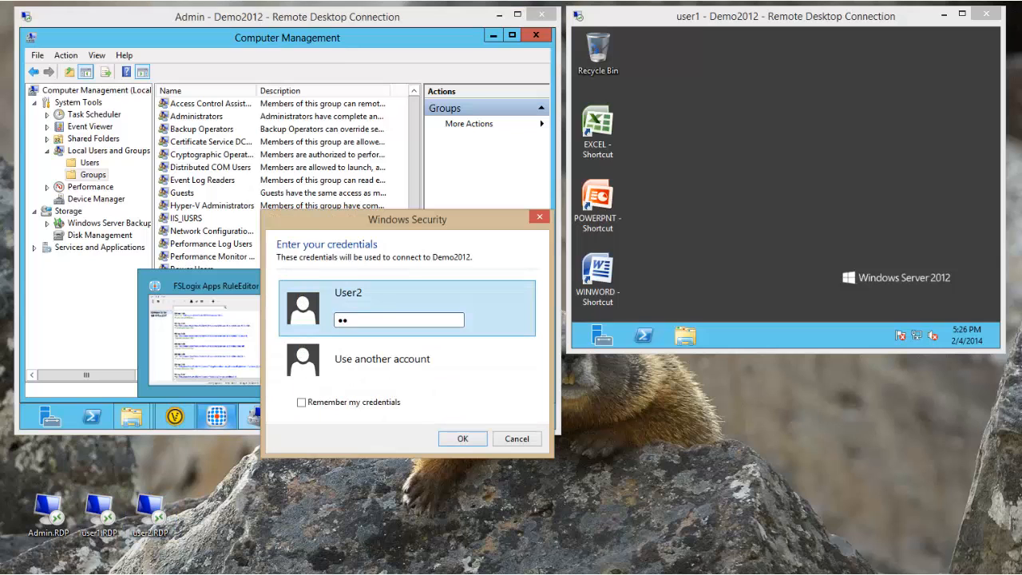
click(463, 438)
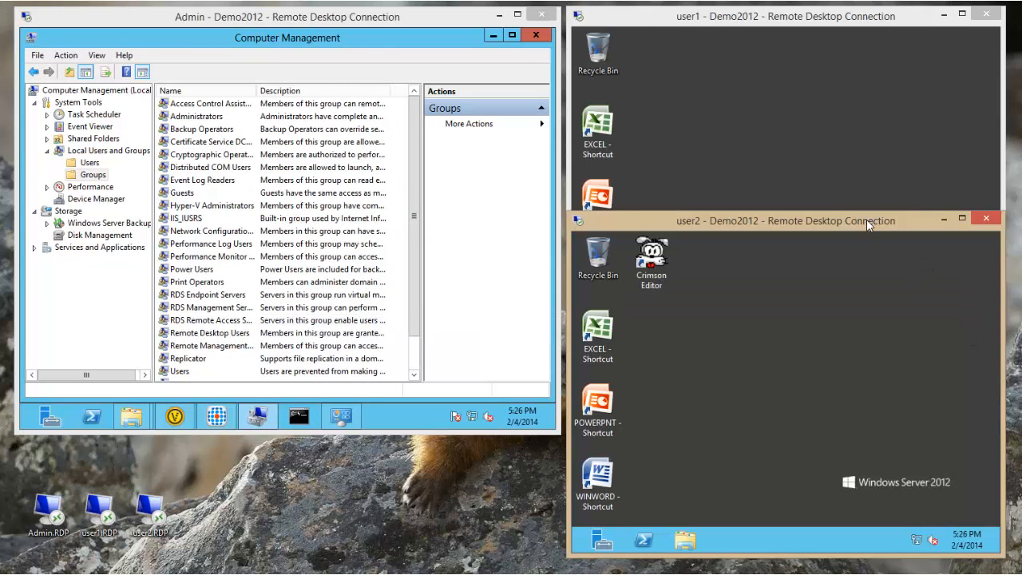
drag(798, 224, 799, 175)
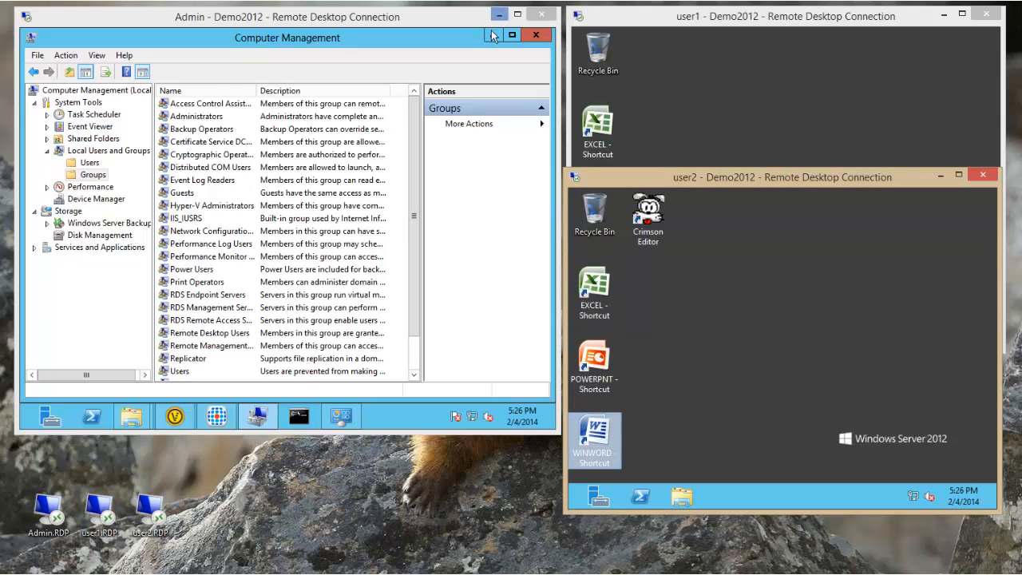
click(536, 36)
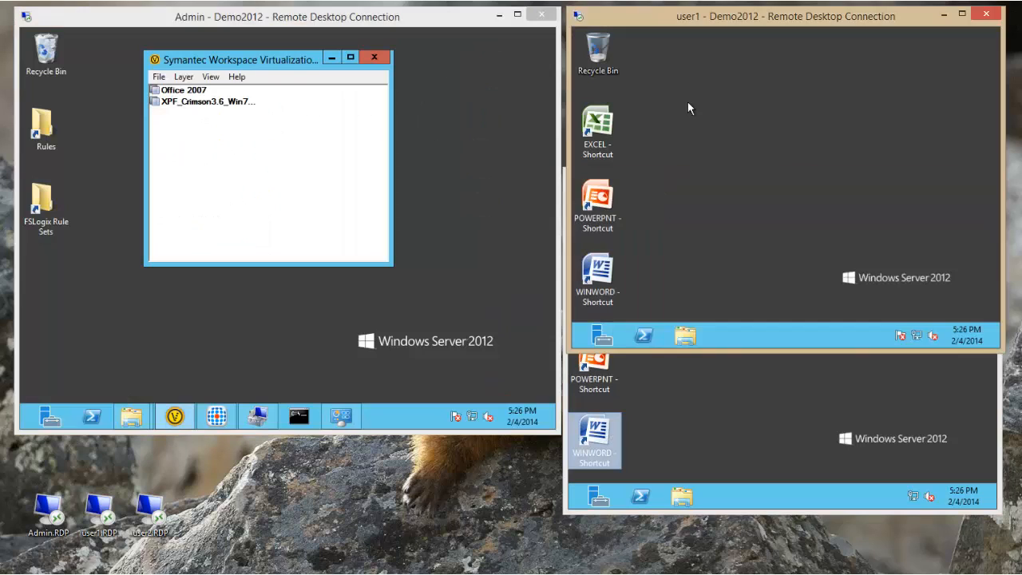